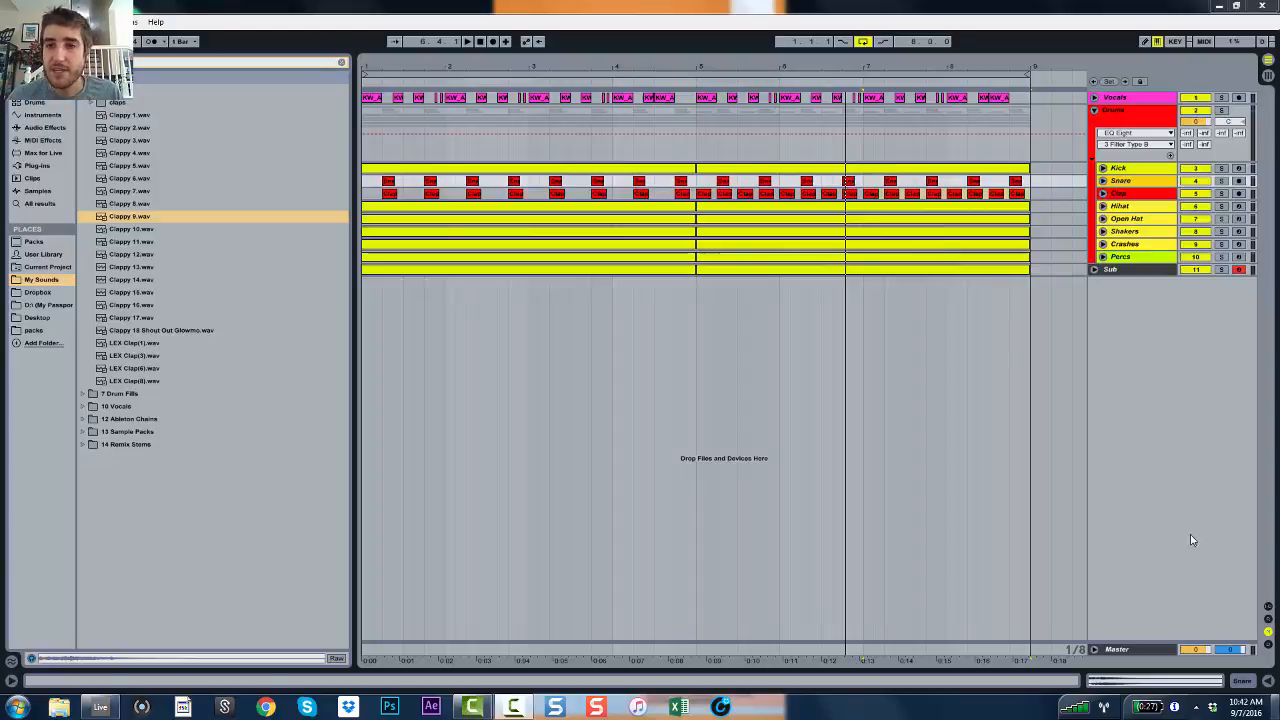
# Unfold the Drums group so kick, snare and clap show as separate tracks
pyautogui.click(1120, 180)
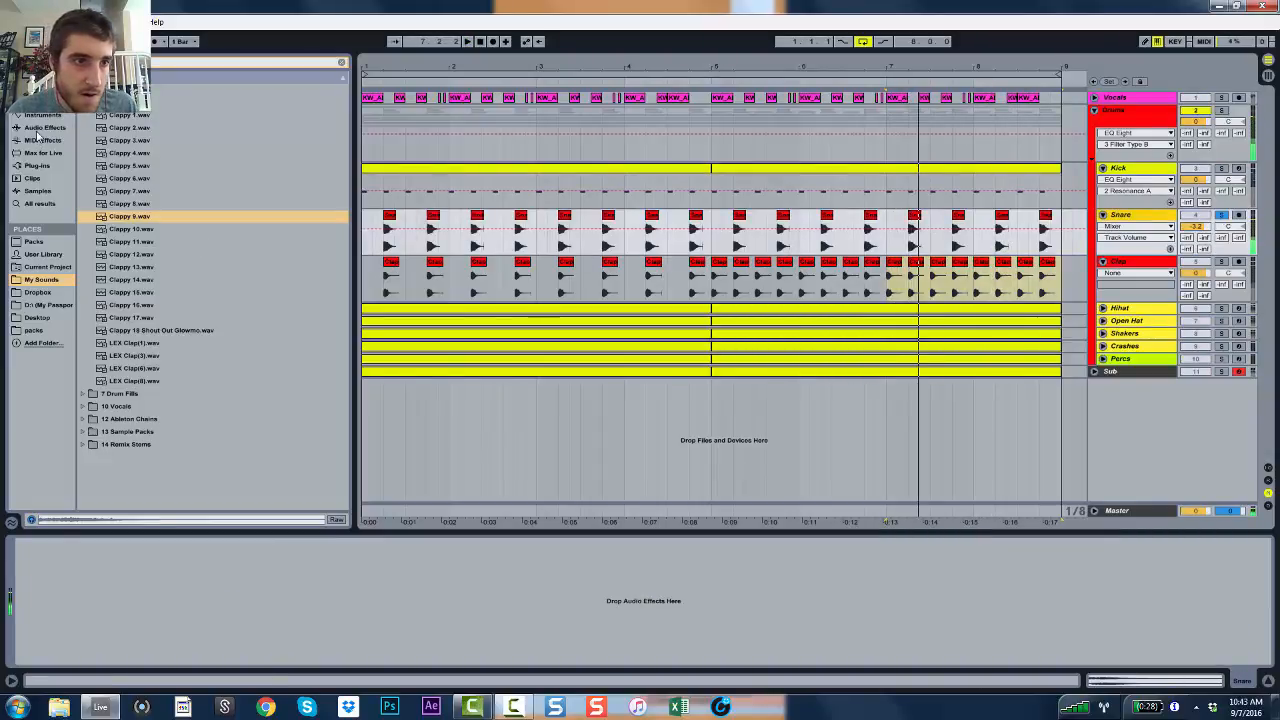
# Add an EQ Eight from Audio Effects to the snare track and cut its low end, comparing against the kick's chain
pyautogui.click(44, 128)
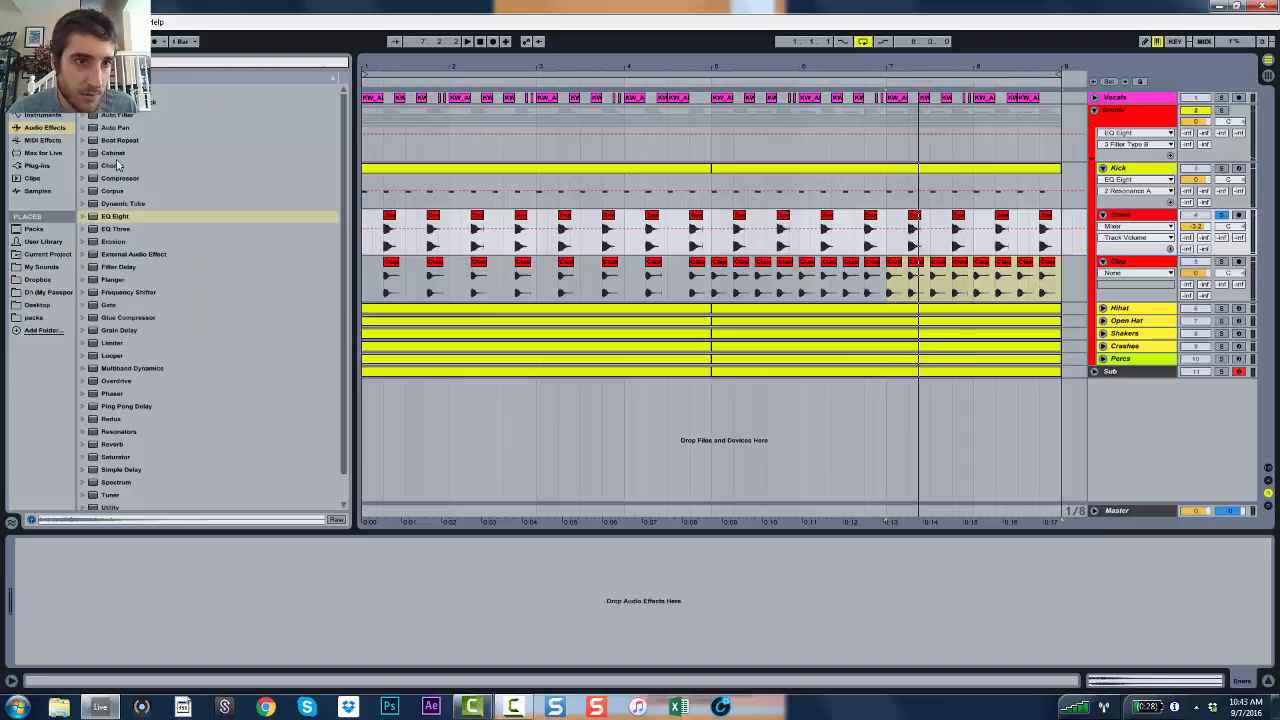
pyautogui.doubleClick(114, 216)
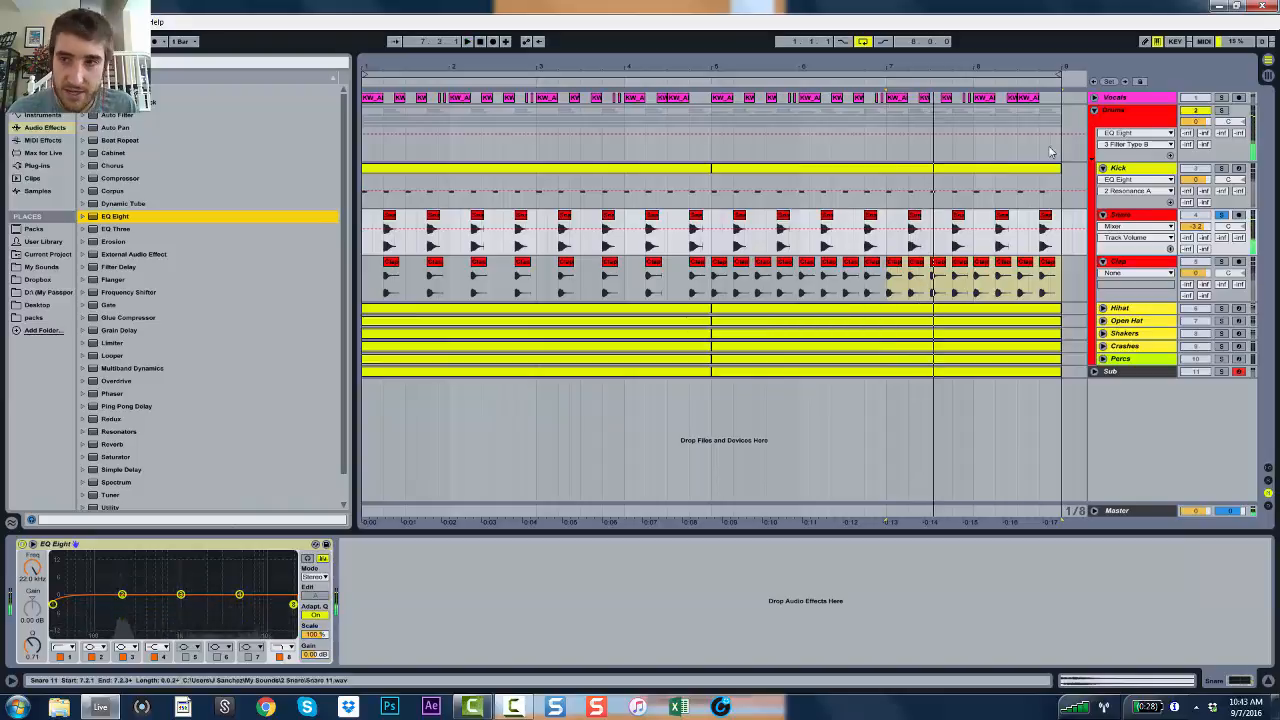
pyautogui.click(1112, 110)
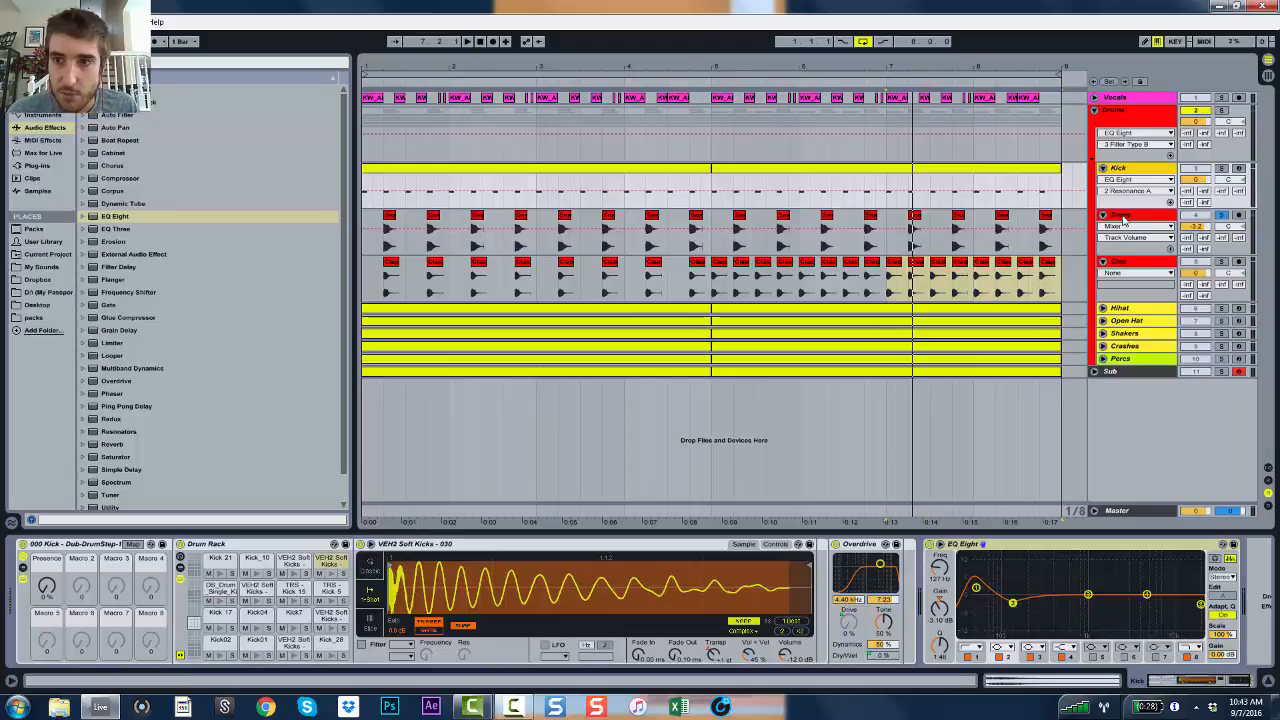
pyautogui.click(1136, 214)
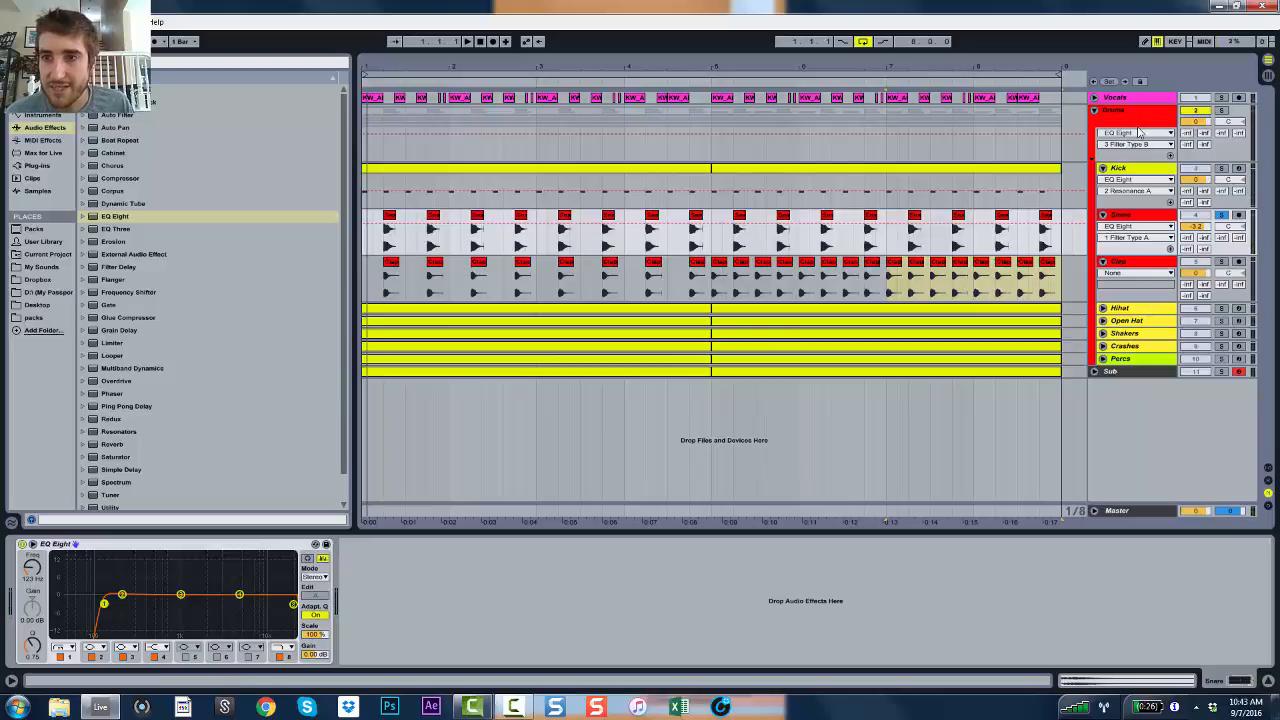
# Check the snare EQ in the expanded curve view, then select the Clap track with its empty chain
pyautogui.click(1112, 110)
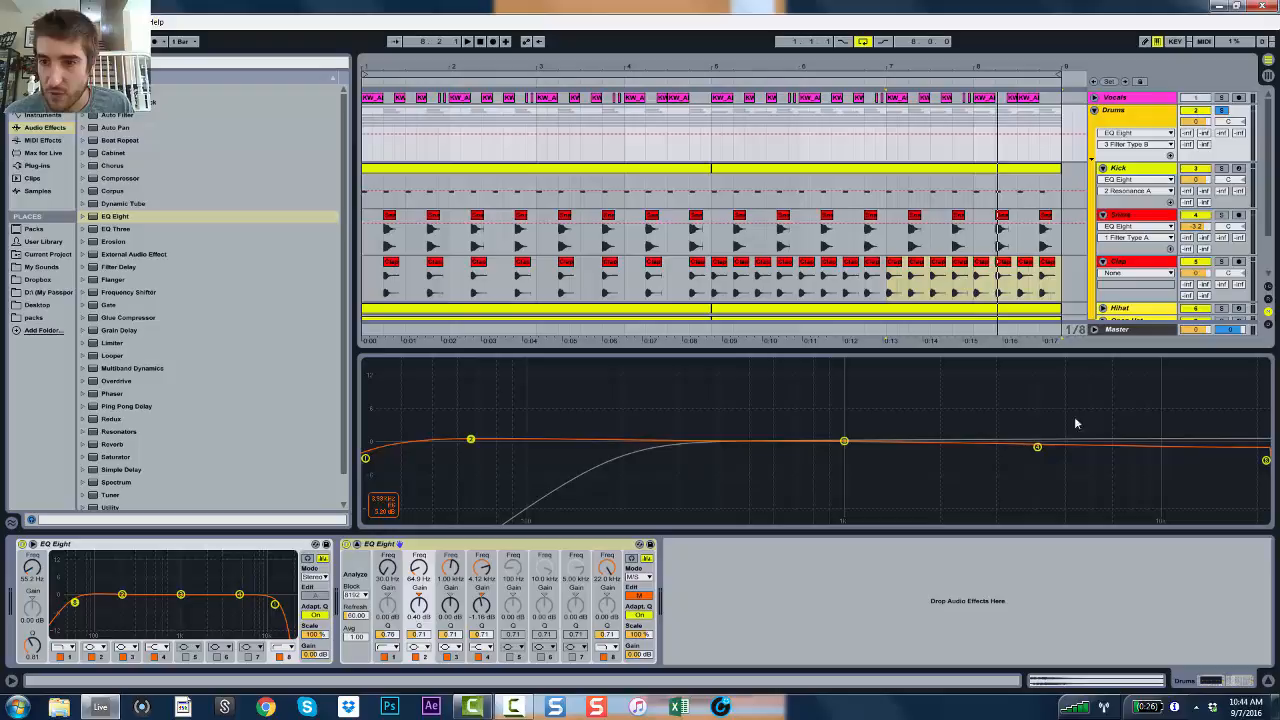
pyautogui.scroll(-3)
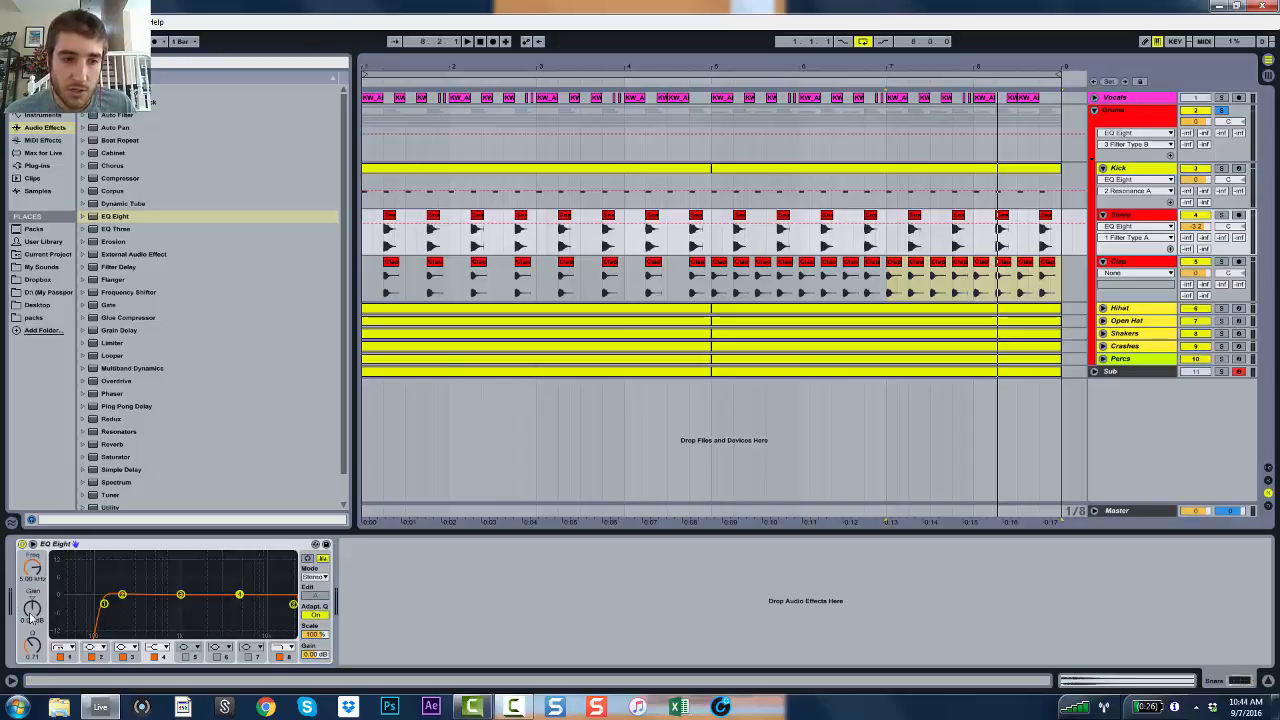
pyautogui.moveTo(240, 596); pyautogui.dragTo(240, 604)
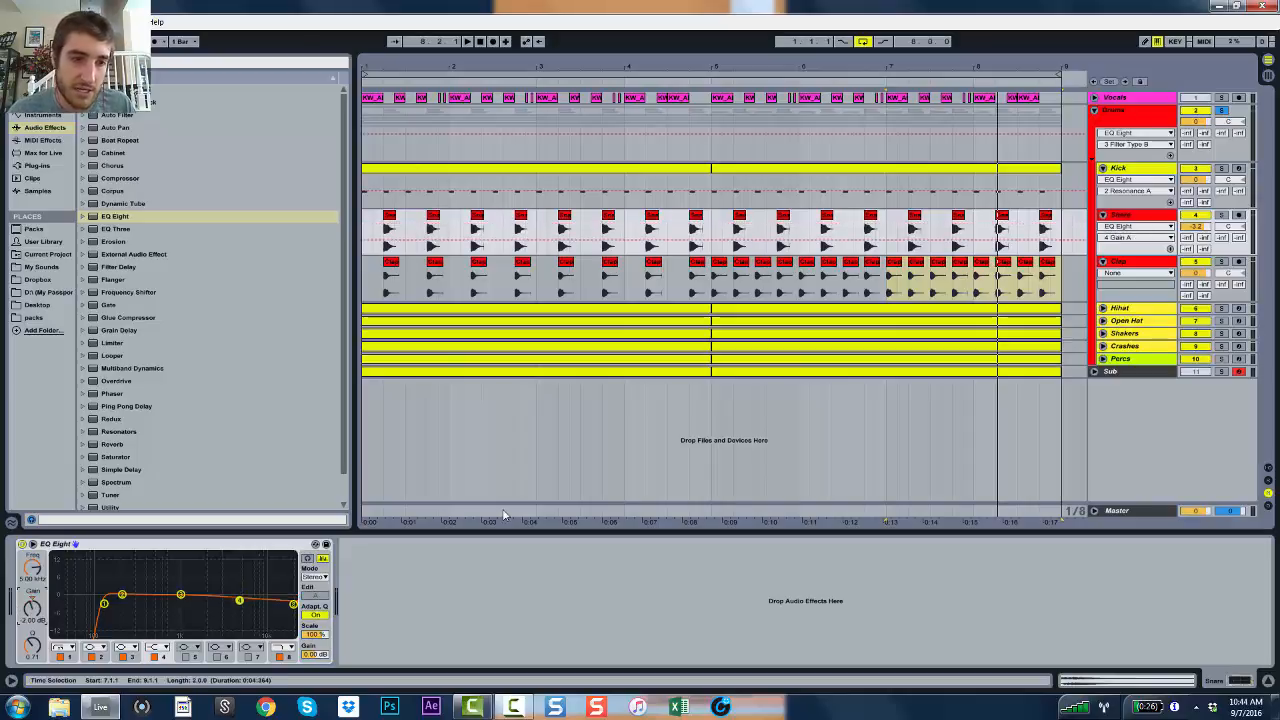
pyautogui.moveTo(344, 584)
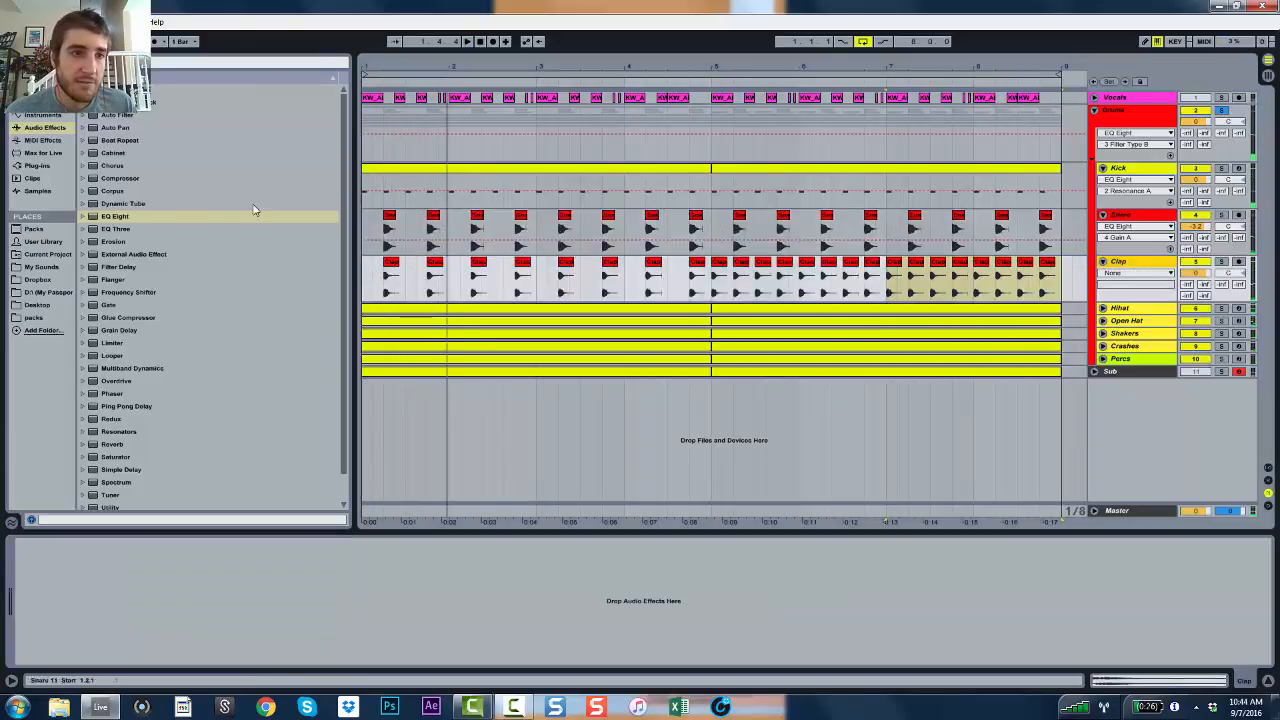
# Put an EQ Eight on the clap track with a low cut and a high-frequency roll-off
pyautogui.click(116, 216)
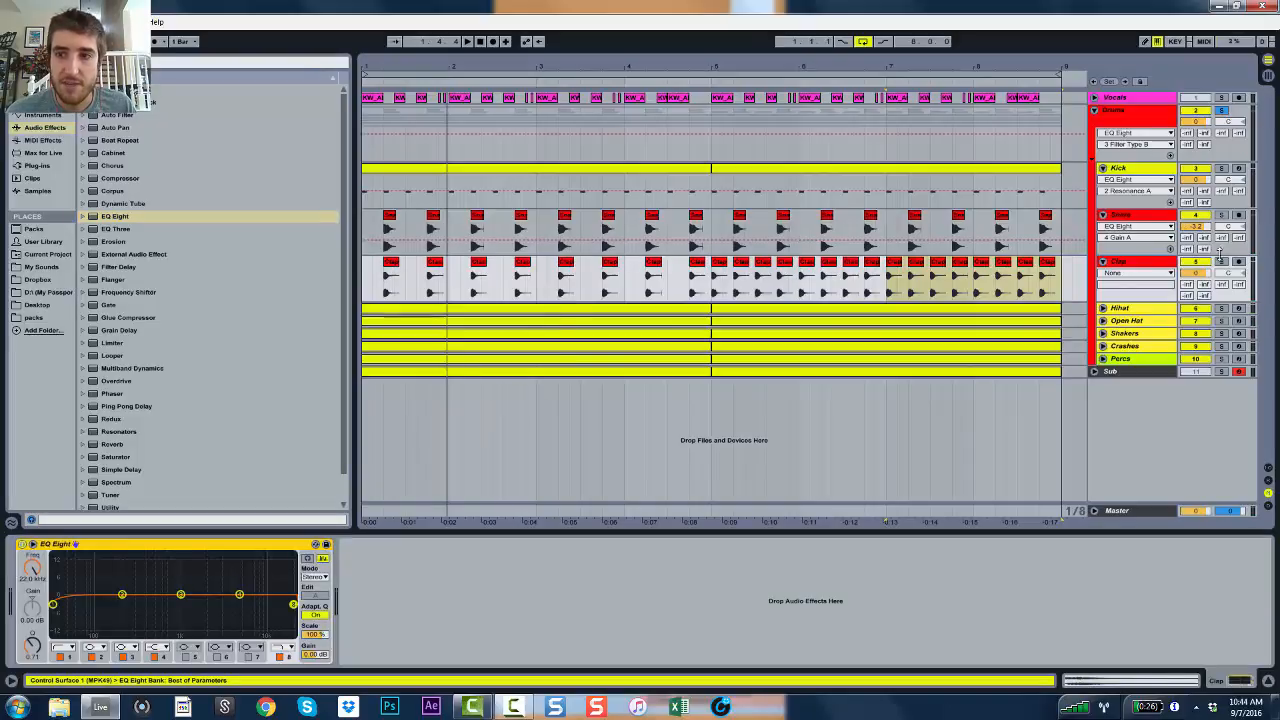
pyautogui.click(1220, 262)
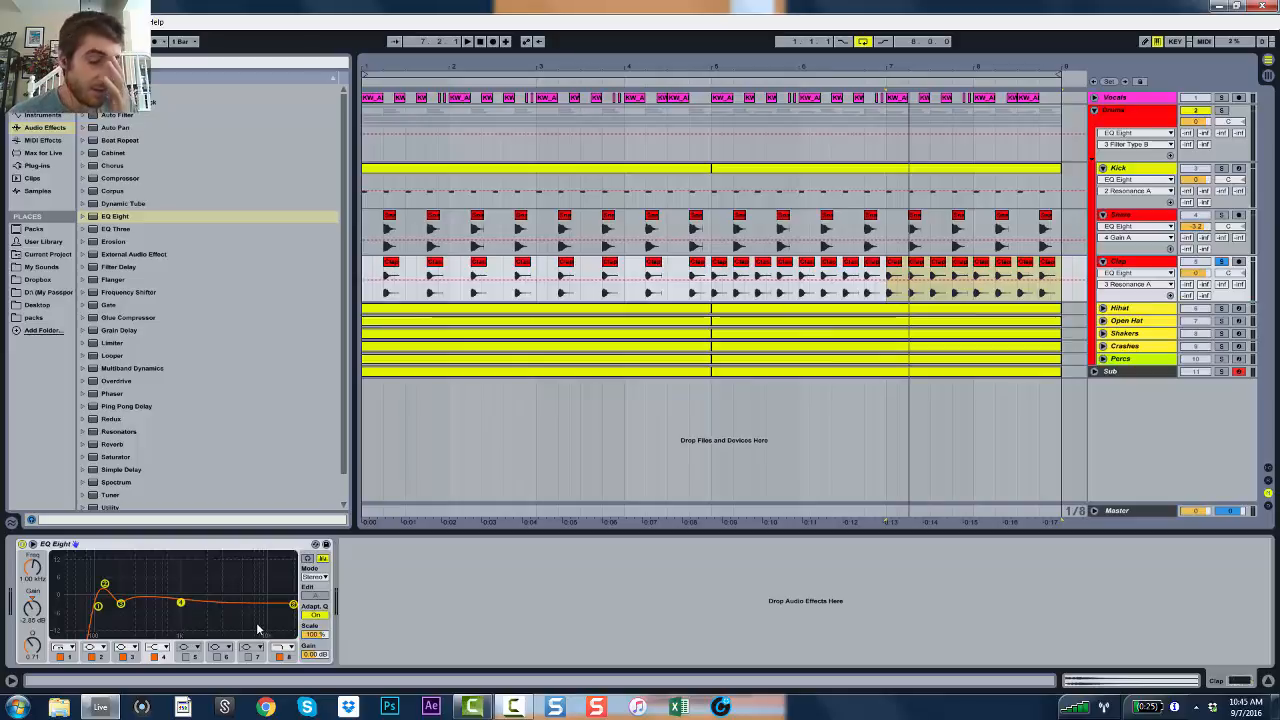
pyautogui.moveTo(340, 584)
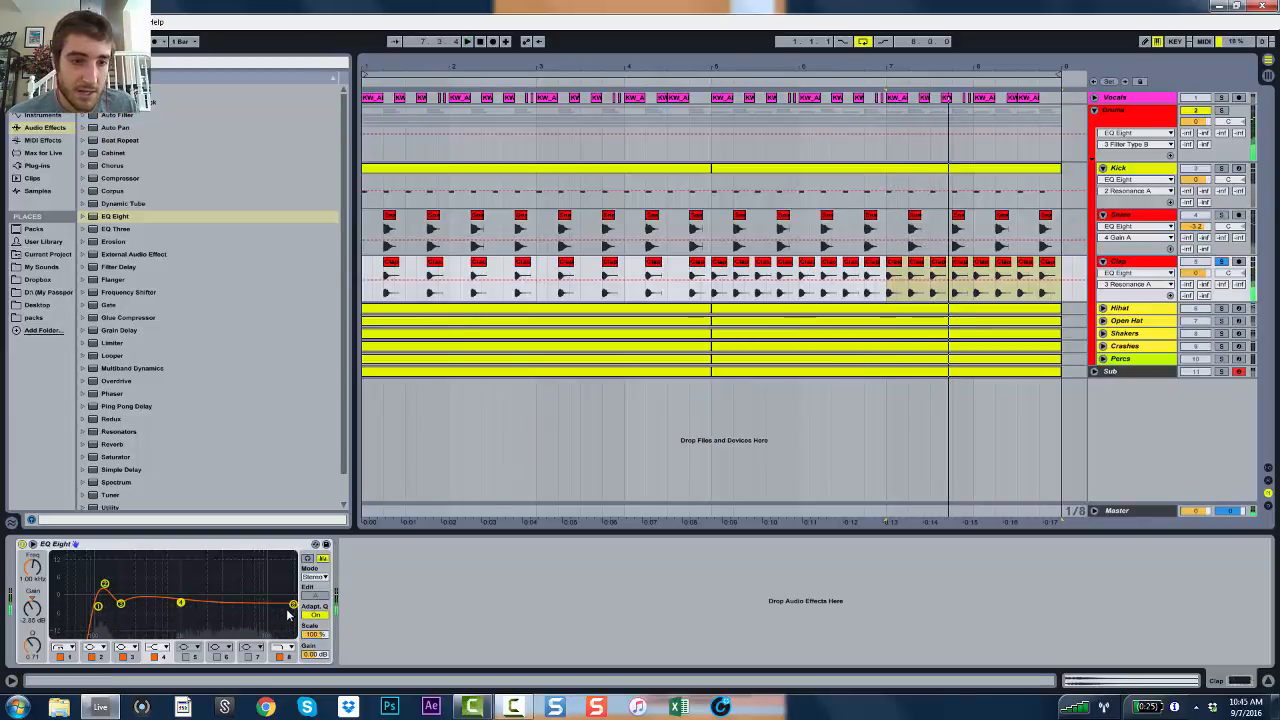
pyautogui.moveTo(290, 616); pyautogui.dragTo(284, 604)
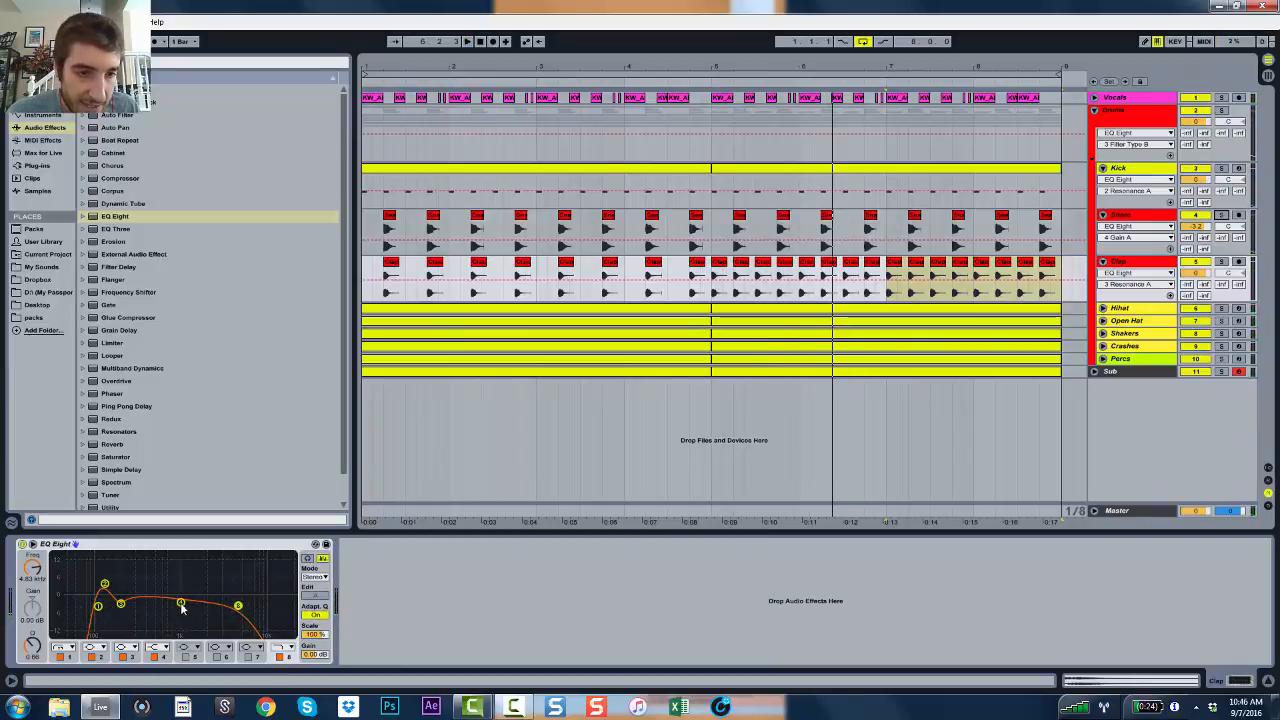
pyautogui.moveTo(182, 608); pyautogui.dragTo(180, 600)
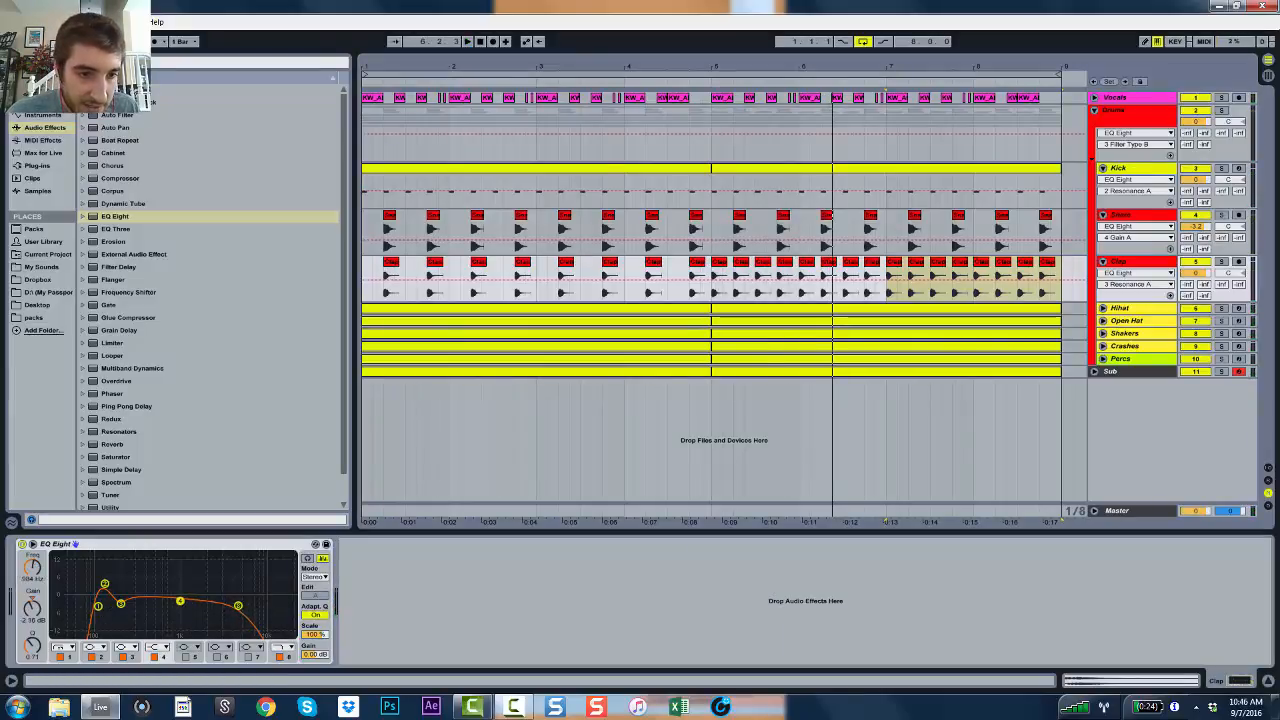
pyautogui.moveTo(180, 594); pyautogui.dragTo(184, 596)
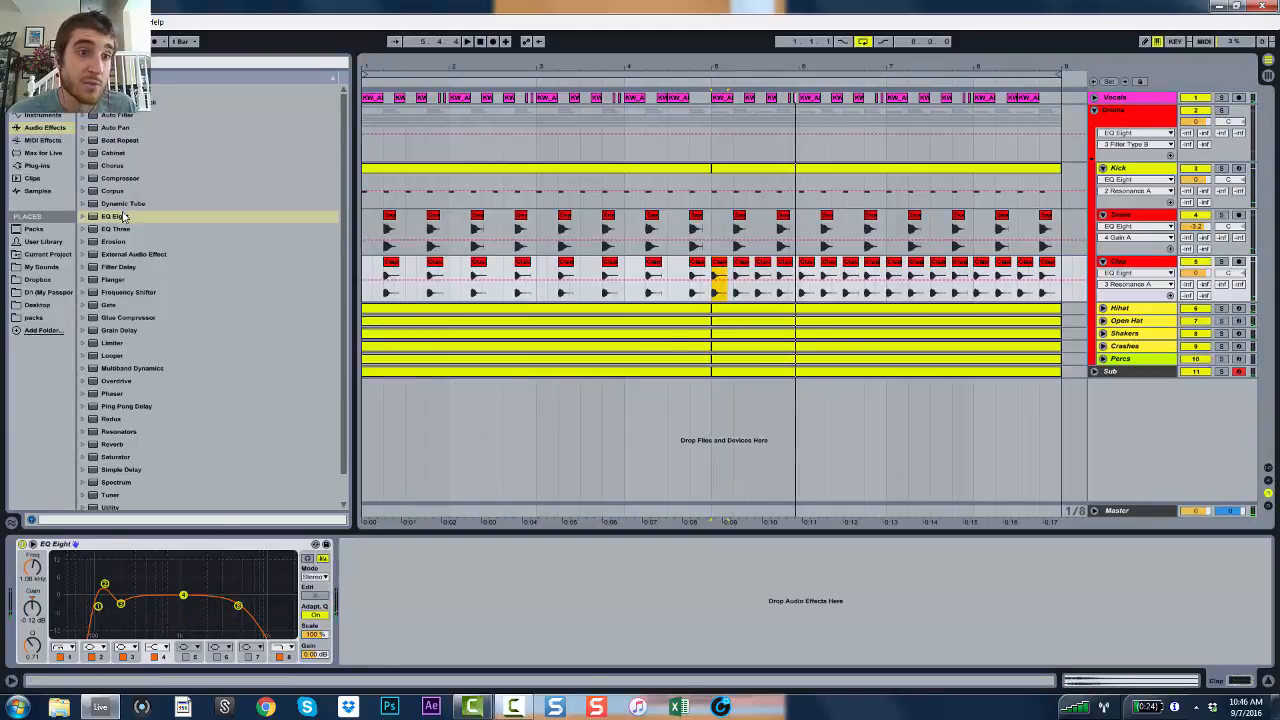
# Add a second EQ Eight to the clap track set to remove more low end
pyautogui.click(114, 216)
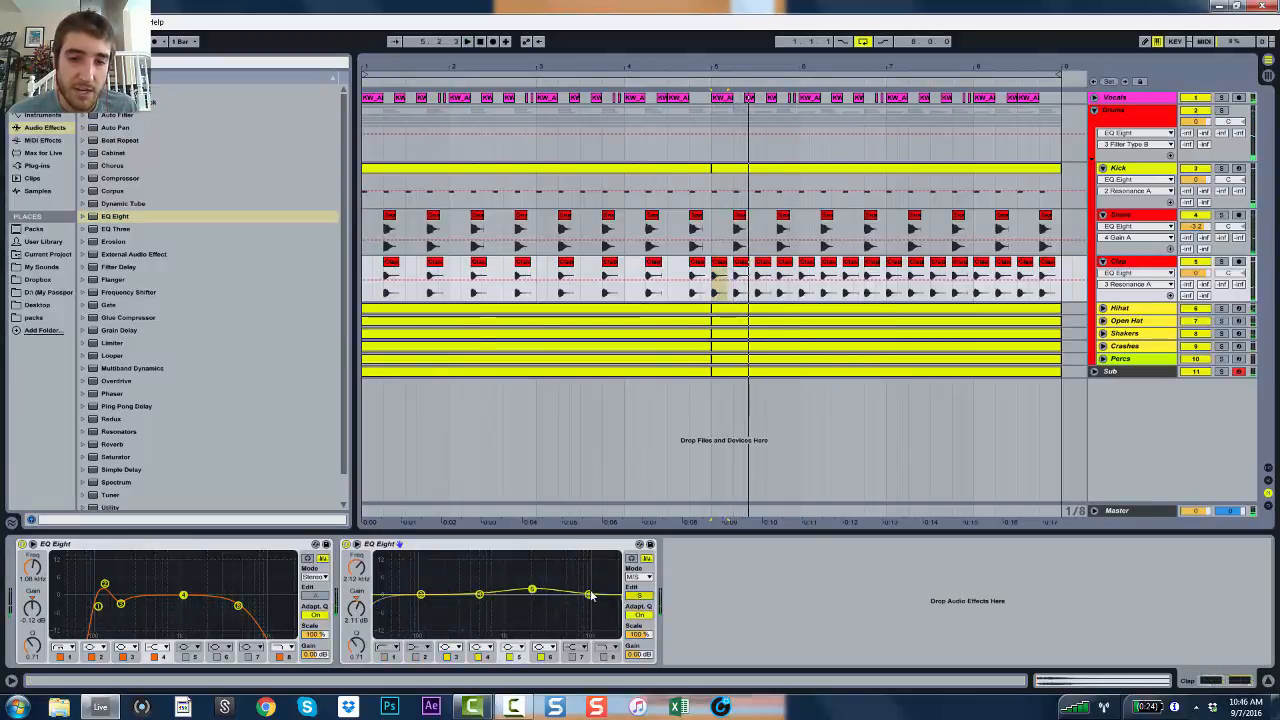
pyautogui.moveTo(588, 596); pyautogui.dragTo(588, 584)
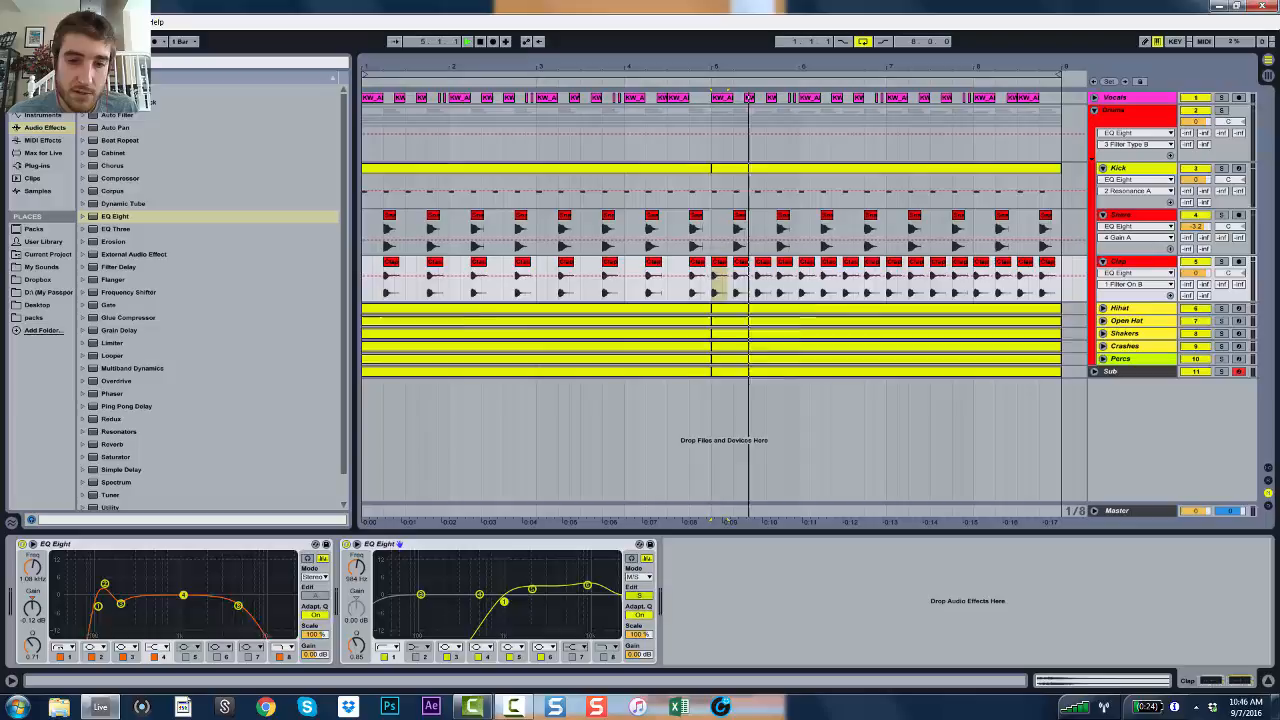
pyautogui.moveTo(588, 600); pyautogui.dragTo(588, 584)
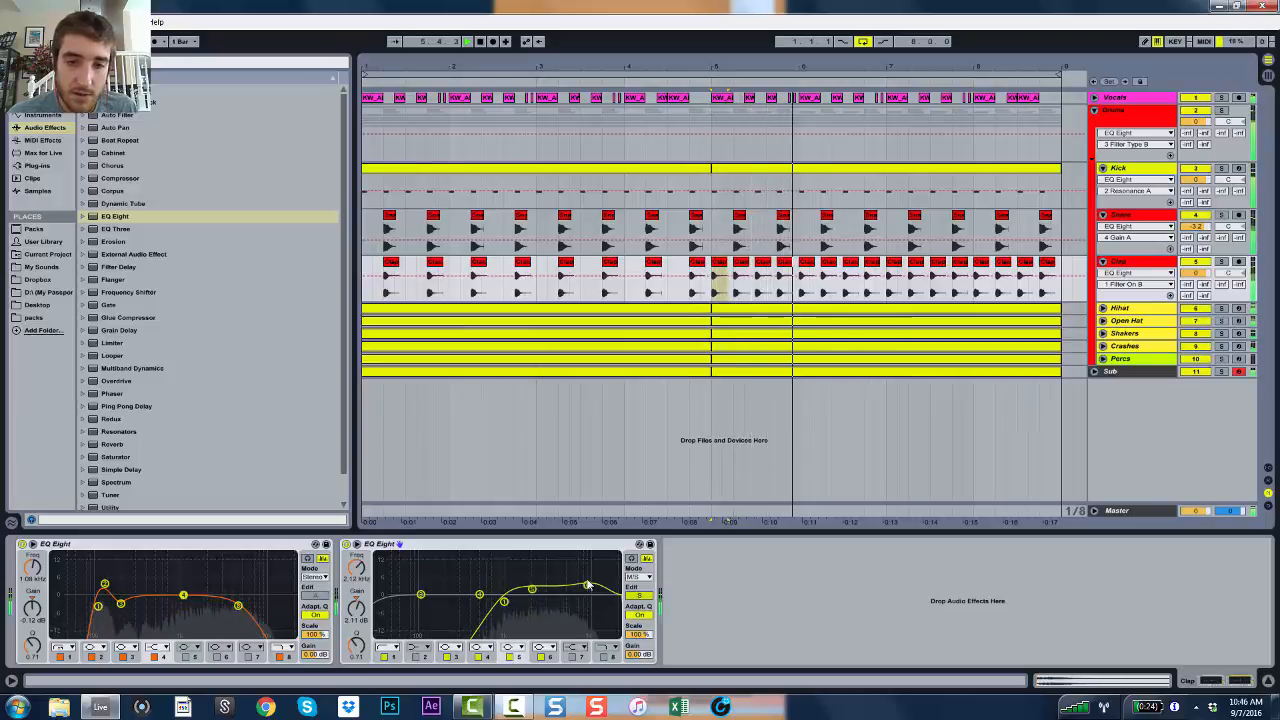
pyautogui.moveTo(552, 596); pyautogui.dragTo(552, 556)
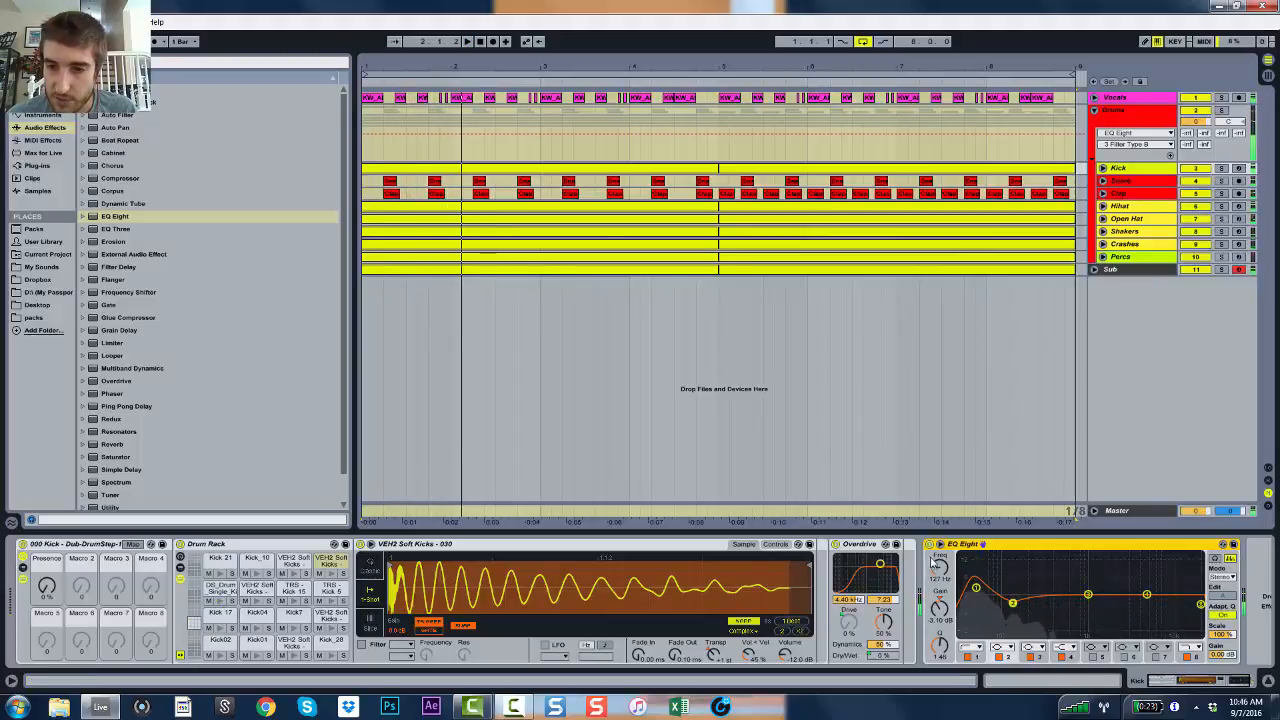
# On the sub bass EQ Eight, move and fine-tune the lowest band's cut while watching its spectrum
pyautogui.moveTo(980, 588); pyautogui.dragTo(980, 588)
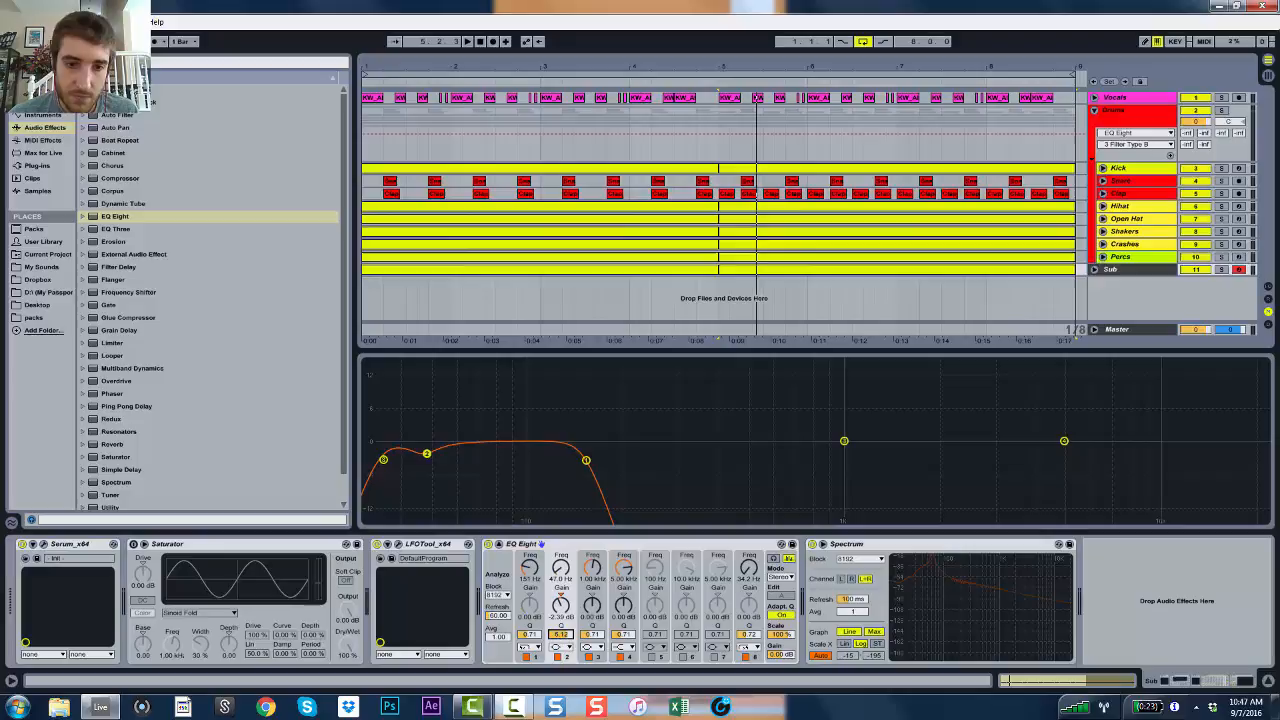
pyautogui.moveTo(428, 452); pyautogui.dragTo(428, 450)
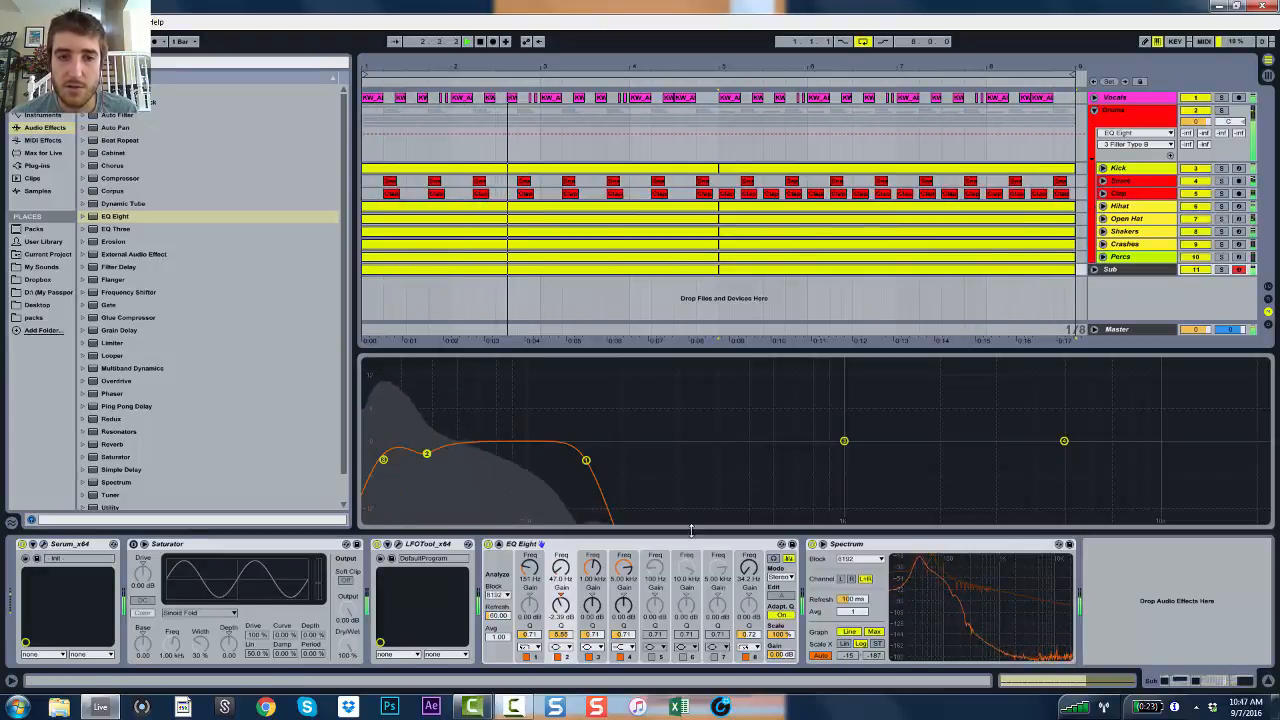
pyautogui.moveTo(384, 460); pyautogui.dragTo(384, 460)
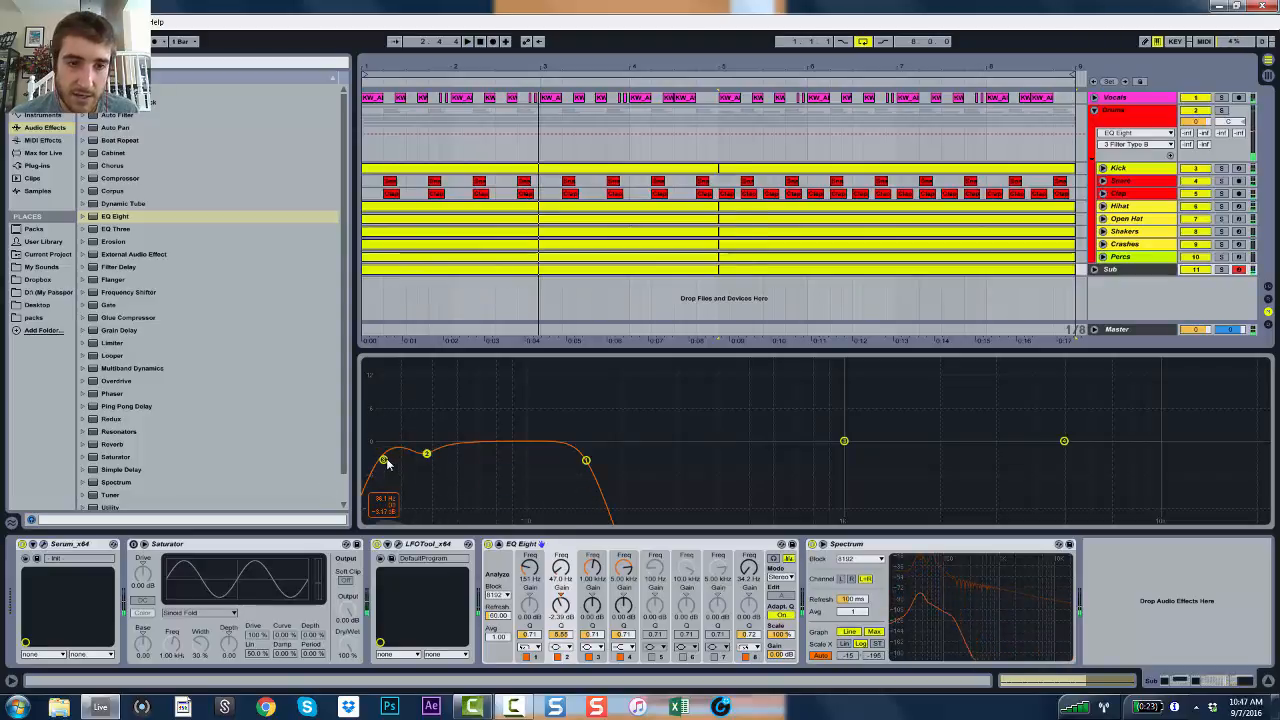
pyautogui.moveTo(384, 458); pyautogui.dragTo(384, 456)
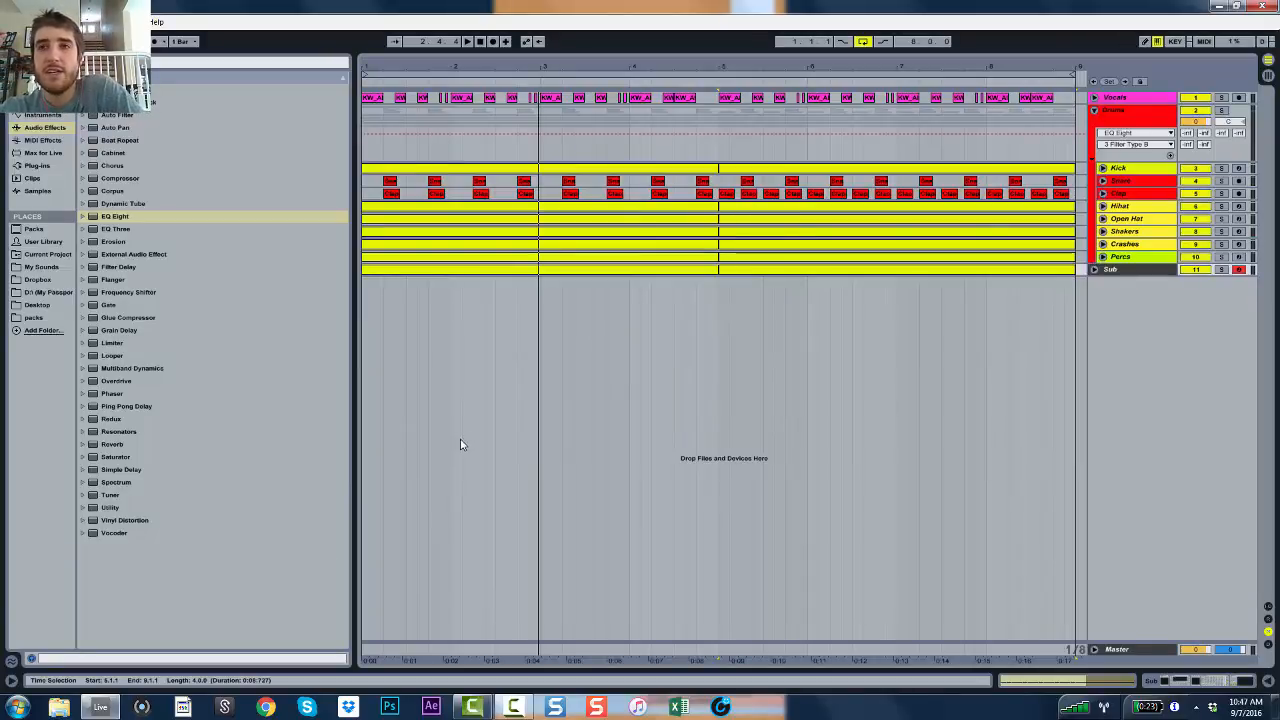
pyautogui.moveTo(470, 390)
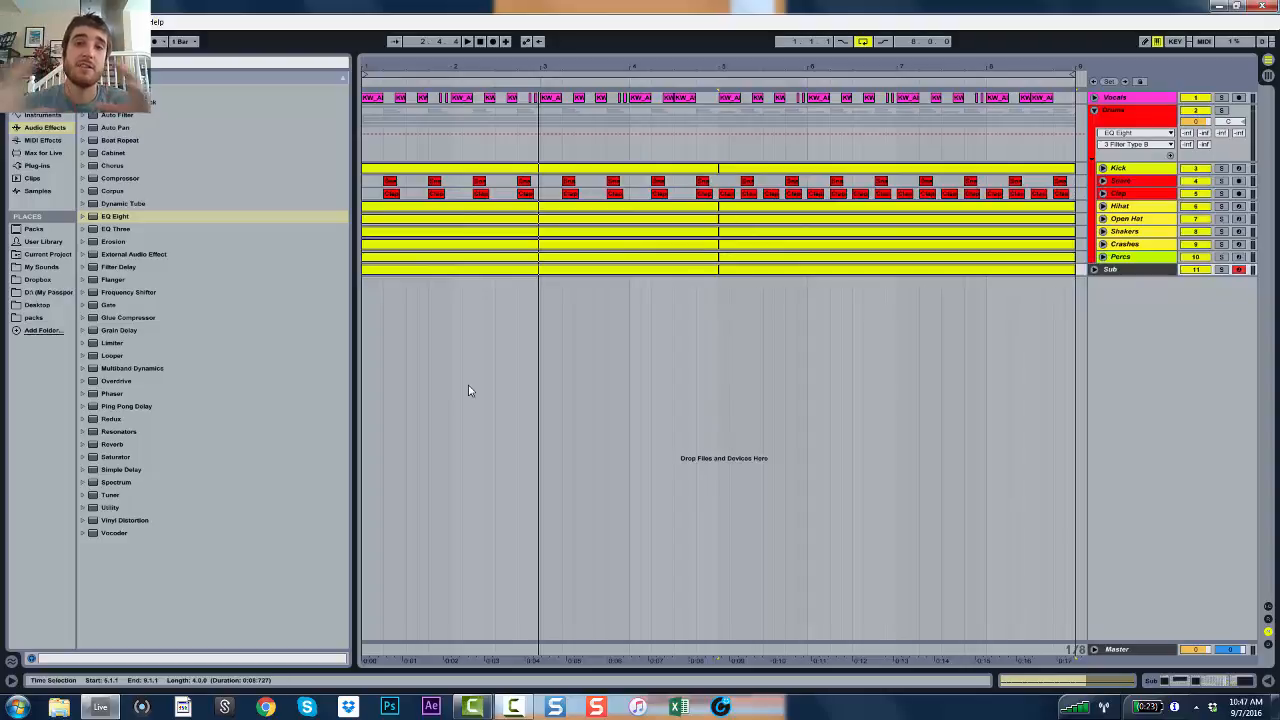
pyautogui.moveTo(476, 380)
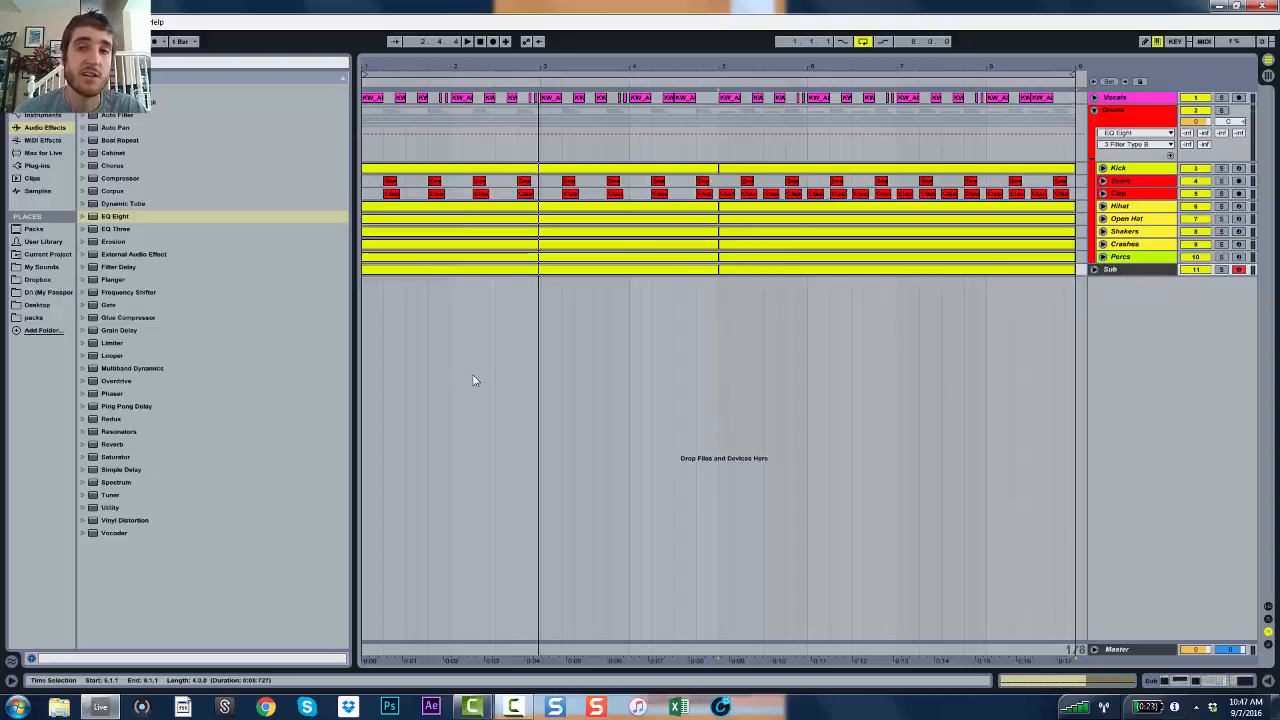
pyautogui.moveTo(500, 364)
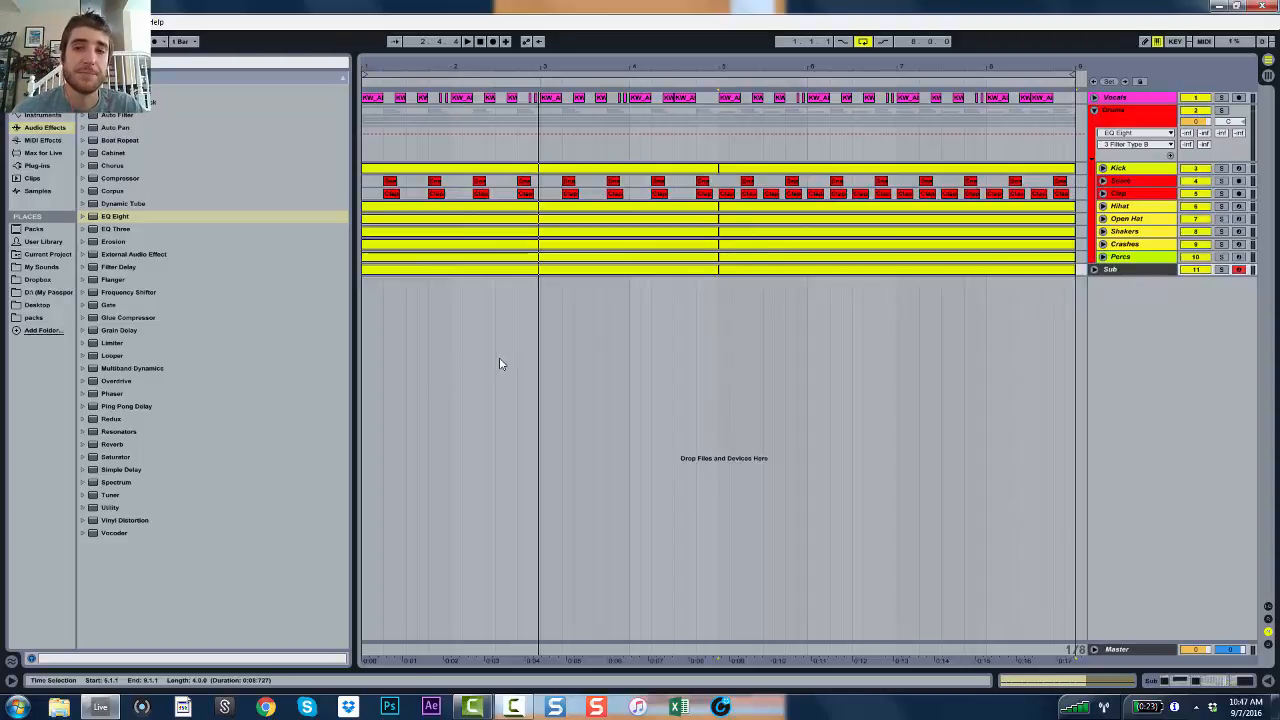
pyautogui.moveTo(488, 376)
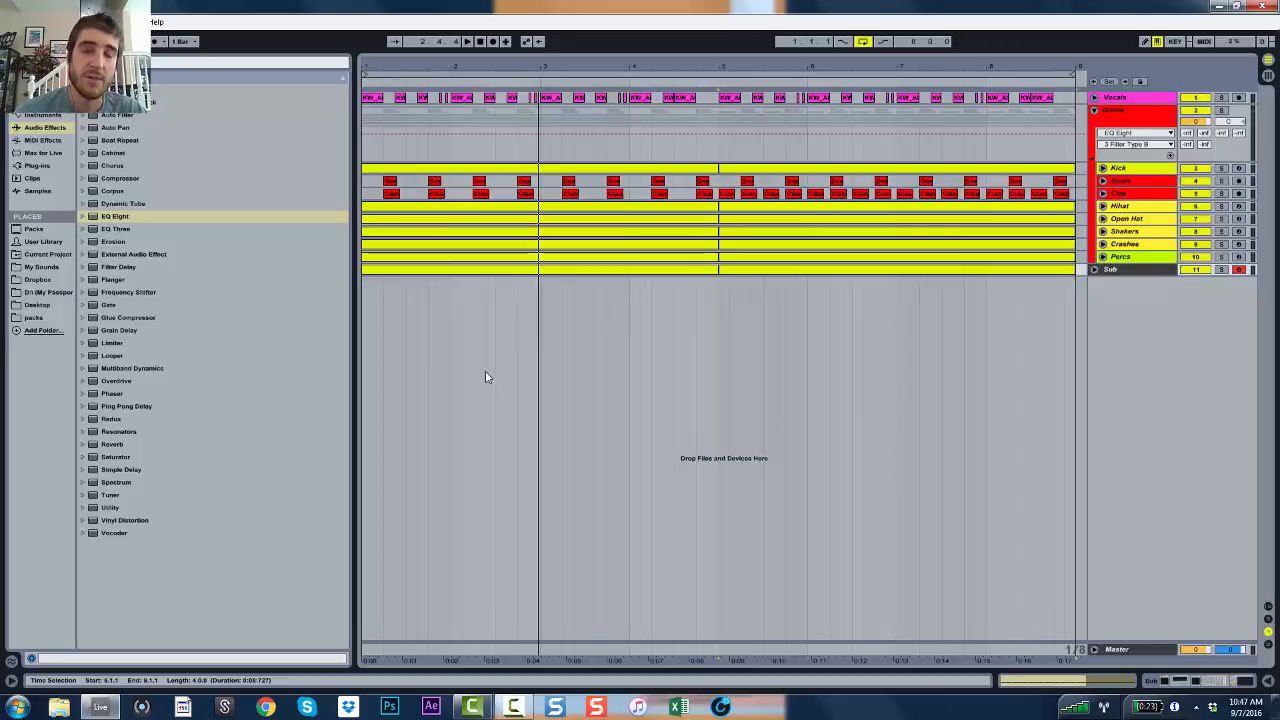